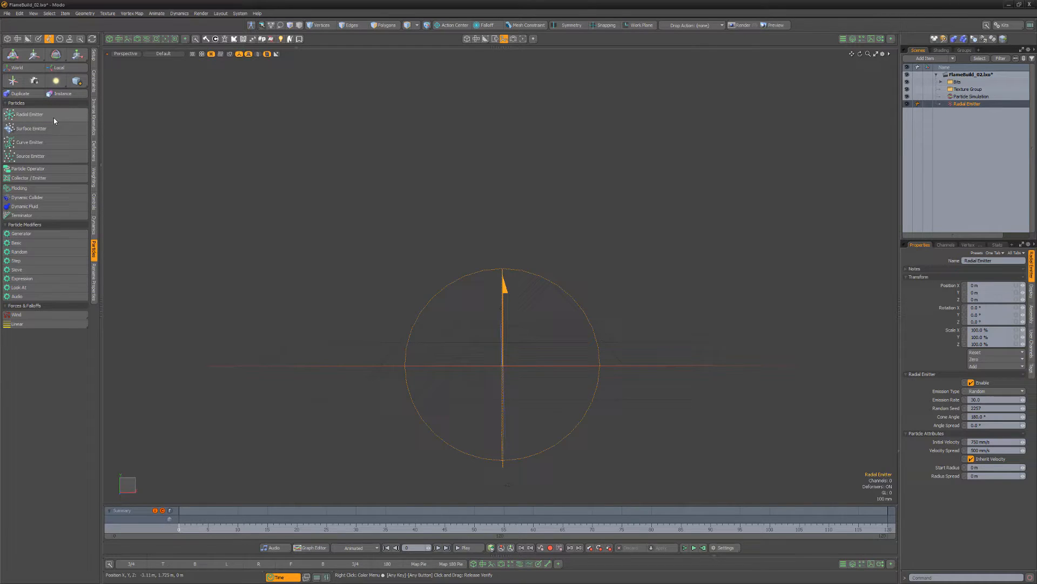
Step: Set the Radial Emitter to emission rate 50 and 4° cone angle, then select Particle Simulation
click(992, 400)
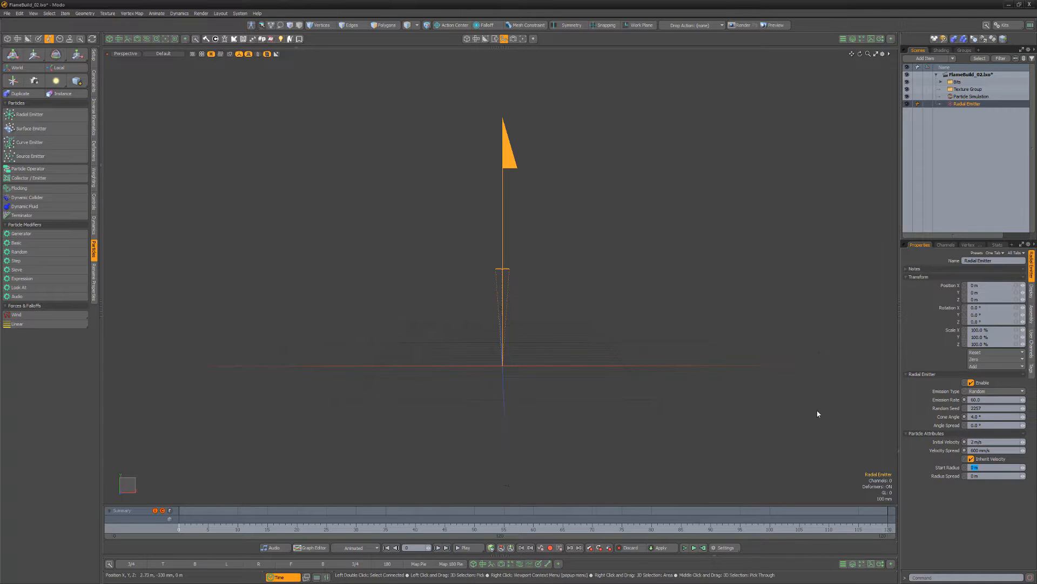
click(971, 96)
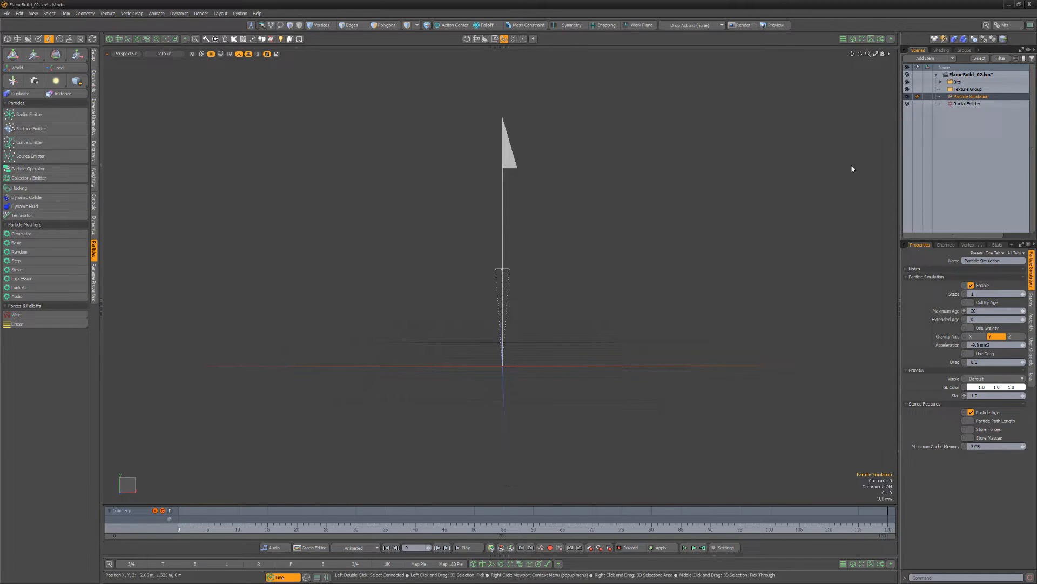
Step: Add a Blob item sourced from Particle Simulation, with stretch and age-based size gradient
click(925, 58)
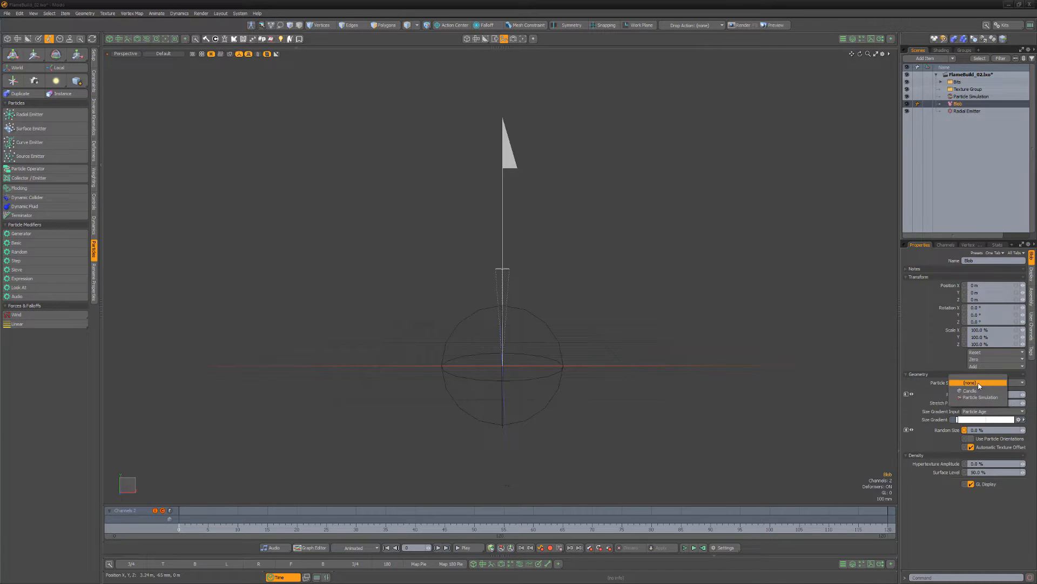
click(980, 396)
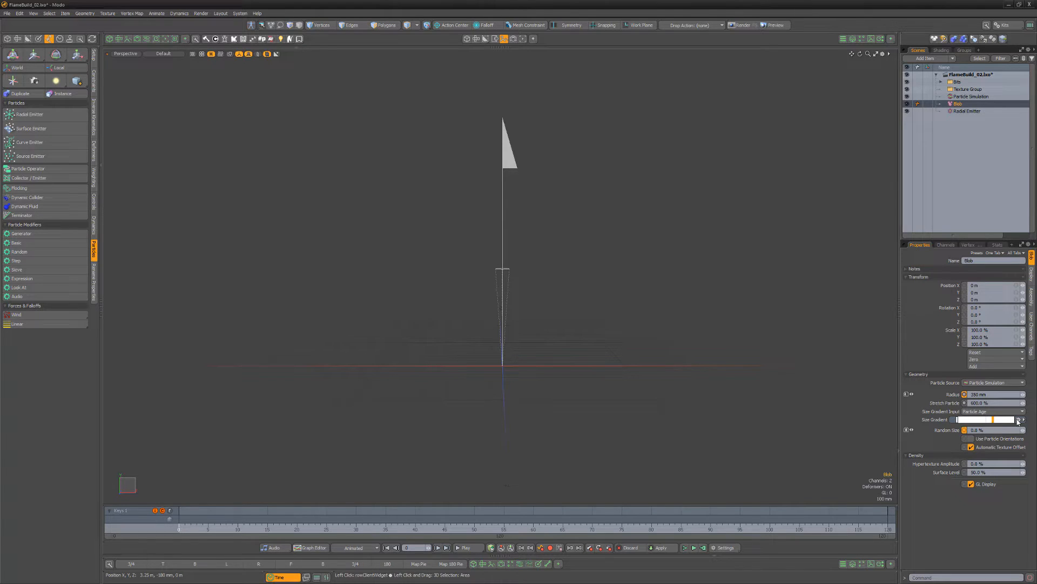
Step: Taper the Blob's size gradient with particle age, then create an item mask on the Blob
click(1021, 419)
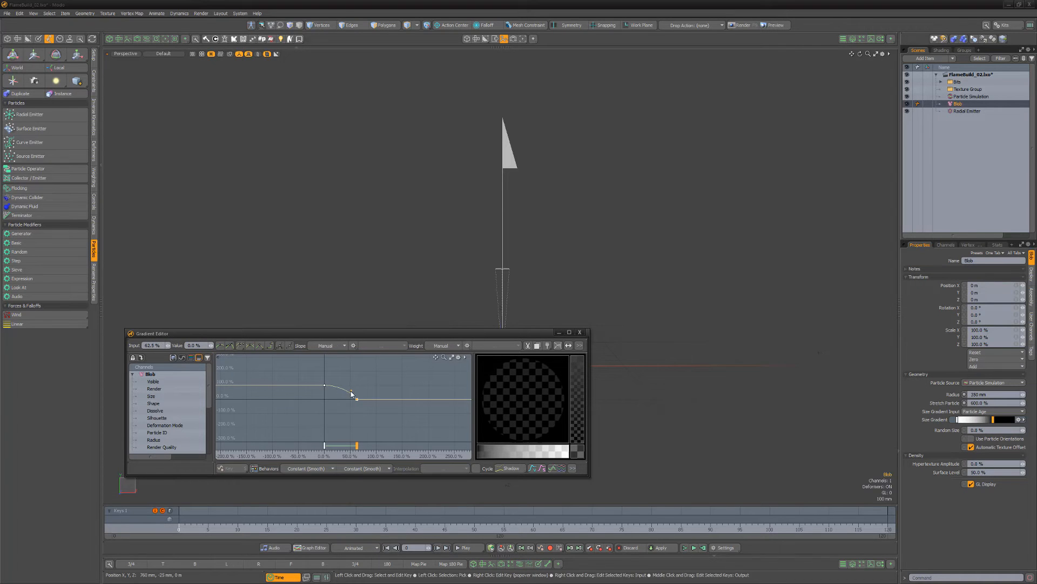
click(580, 332)
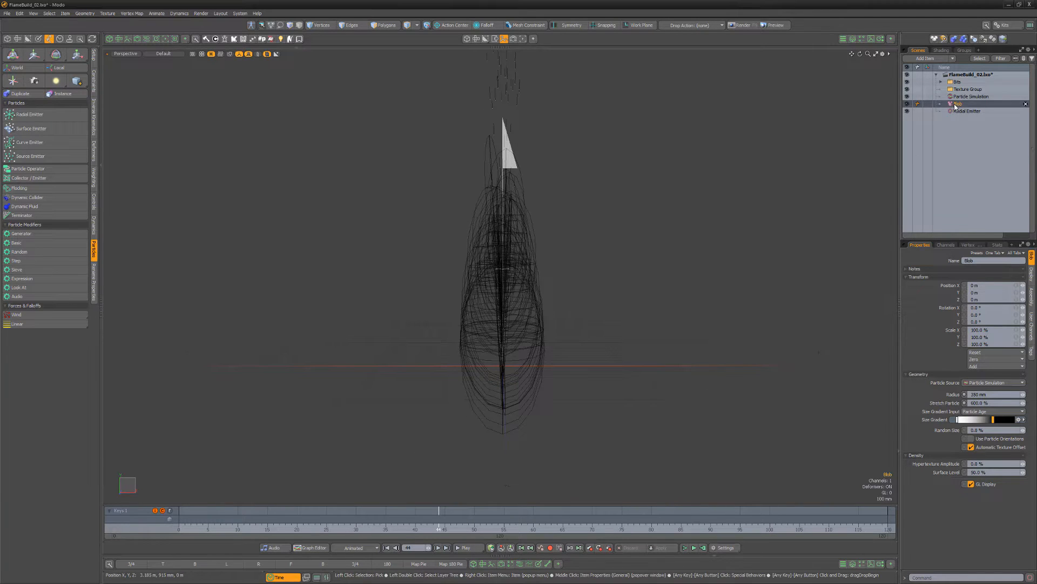
right_click(967, 103)
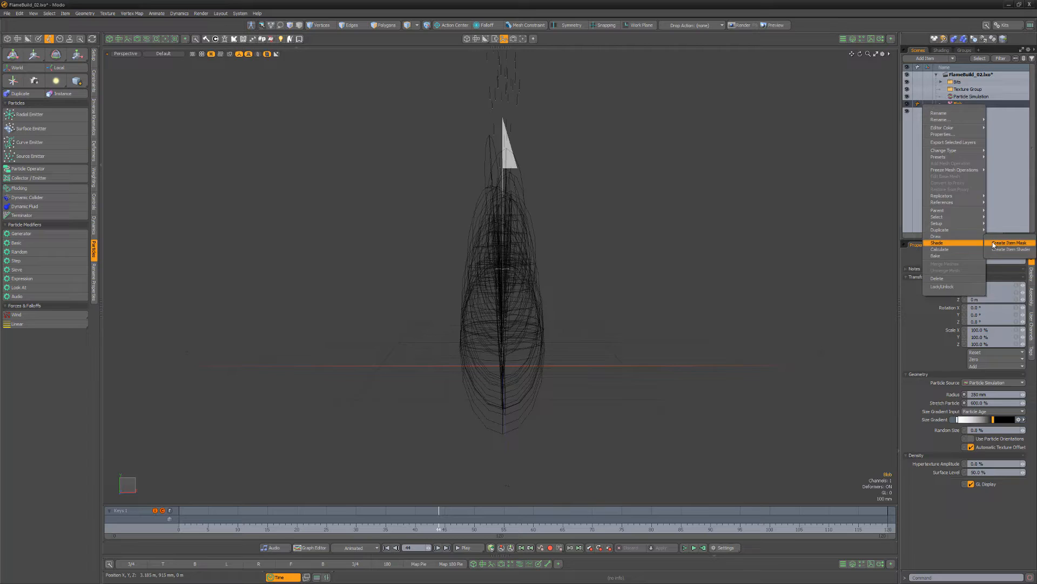